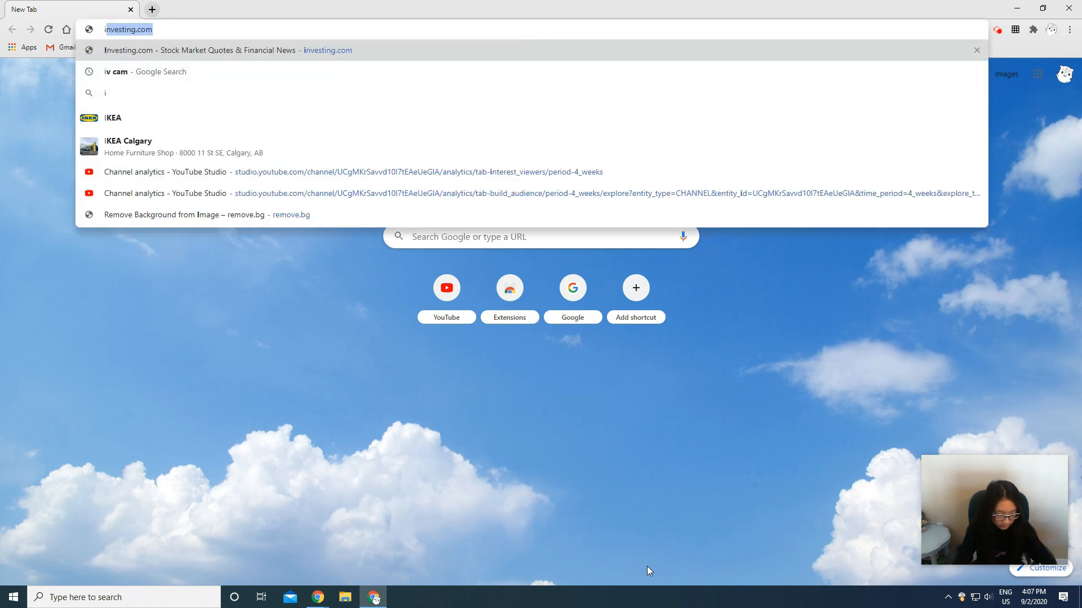
# Run the Google search for 'iv cam' and open the E2ESOFT iVCam result
pyautogui.click(137, 71)
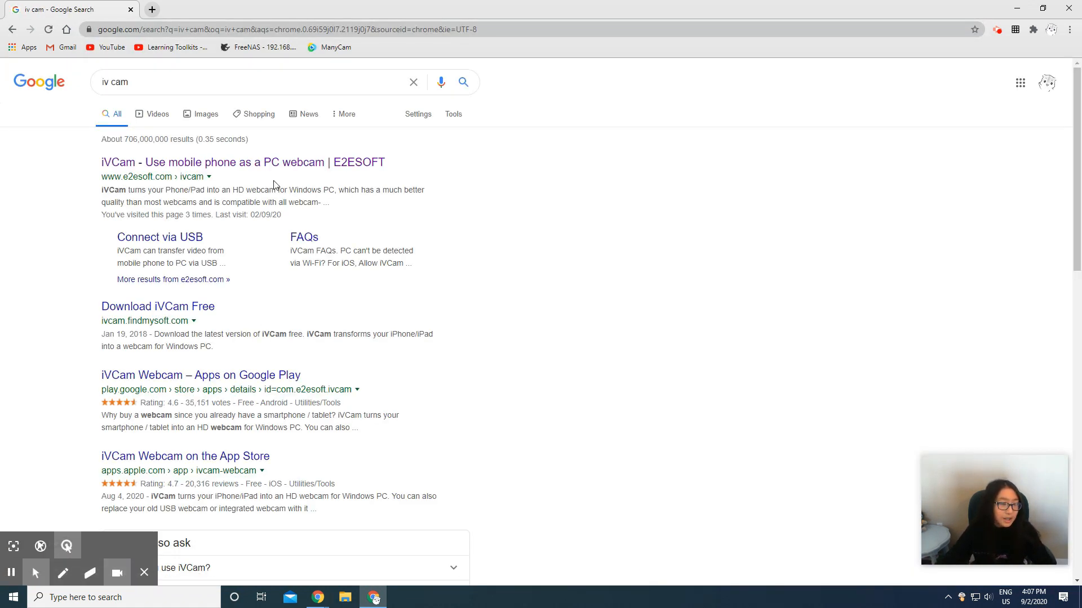
pyautogui.click(242, 162)
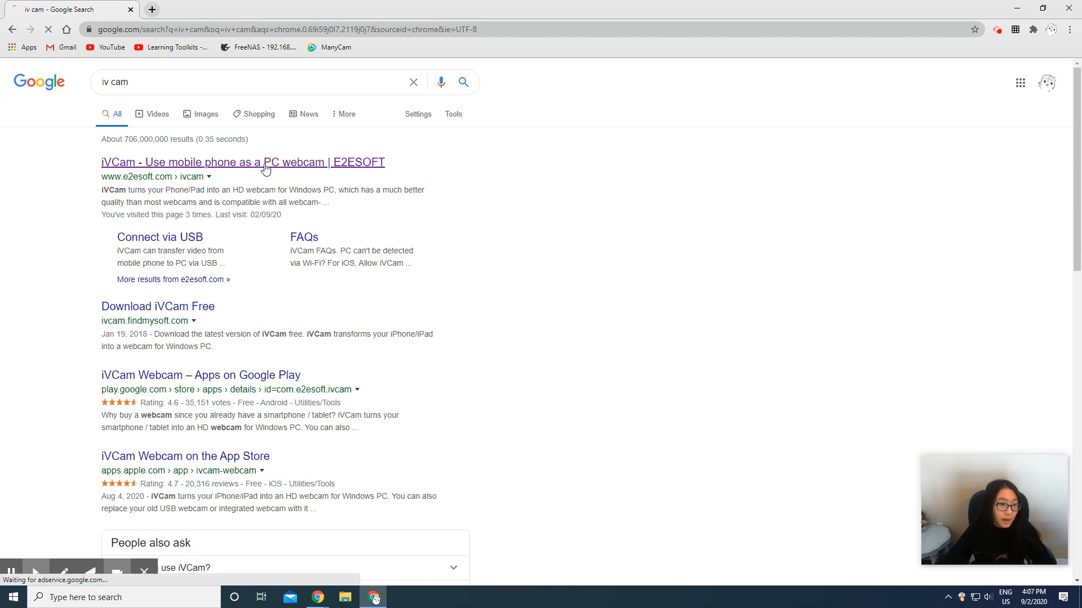
# Open the E2ESOFT iVCam page, download iVCam_x64_v5.5.0.exe for Windows, and run it
pyautogui.click(242, 162)
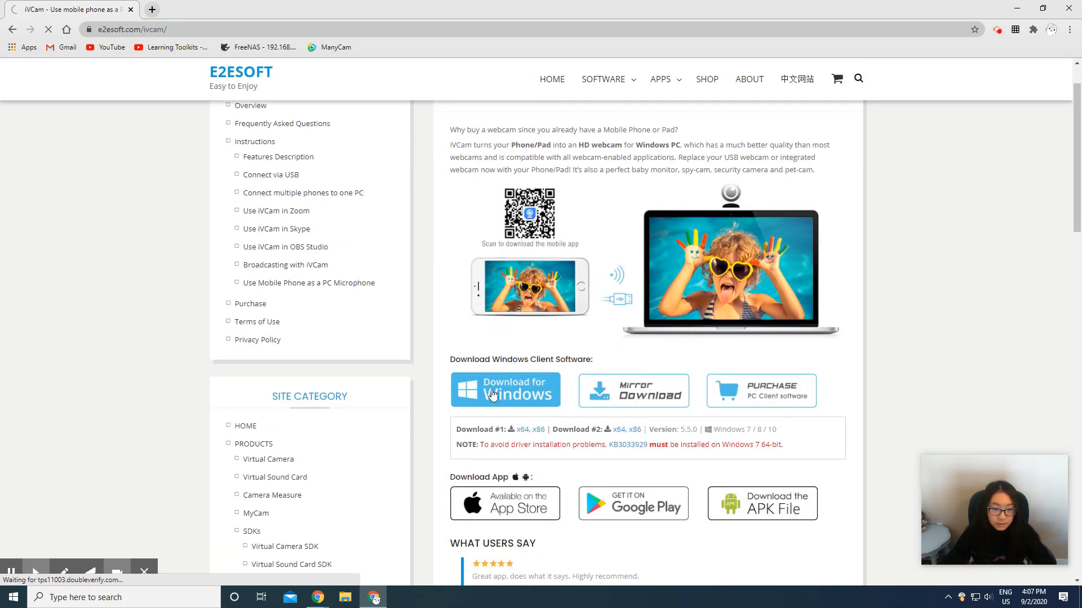
pyautogui.click(504, 390)
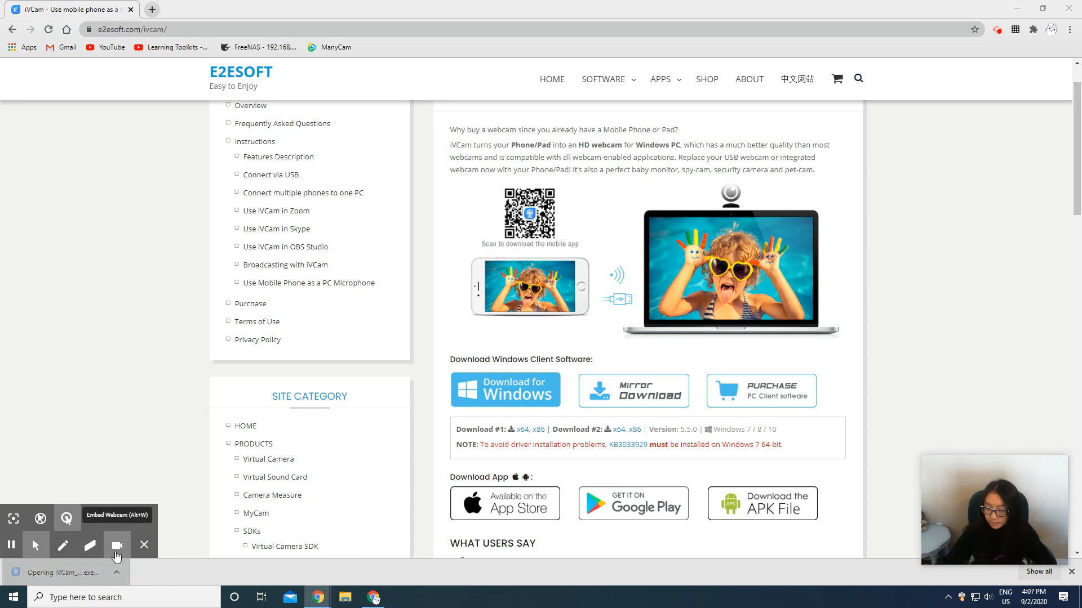
pyautogui.moveTo(133, 580)
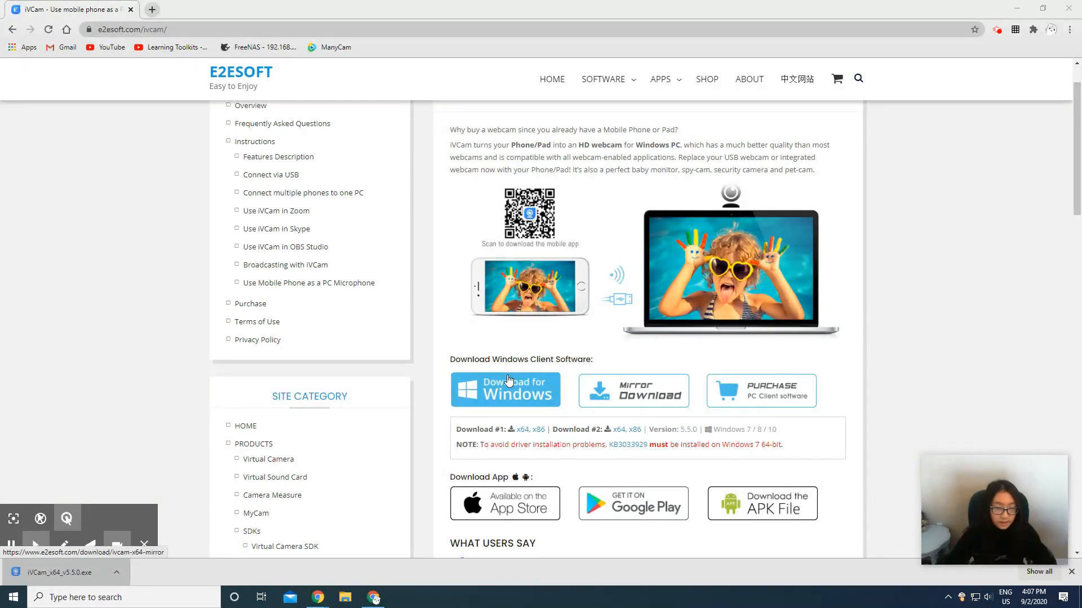
pyautogui.click(61, 573)
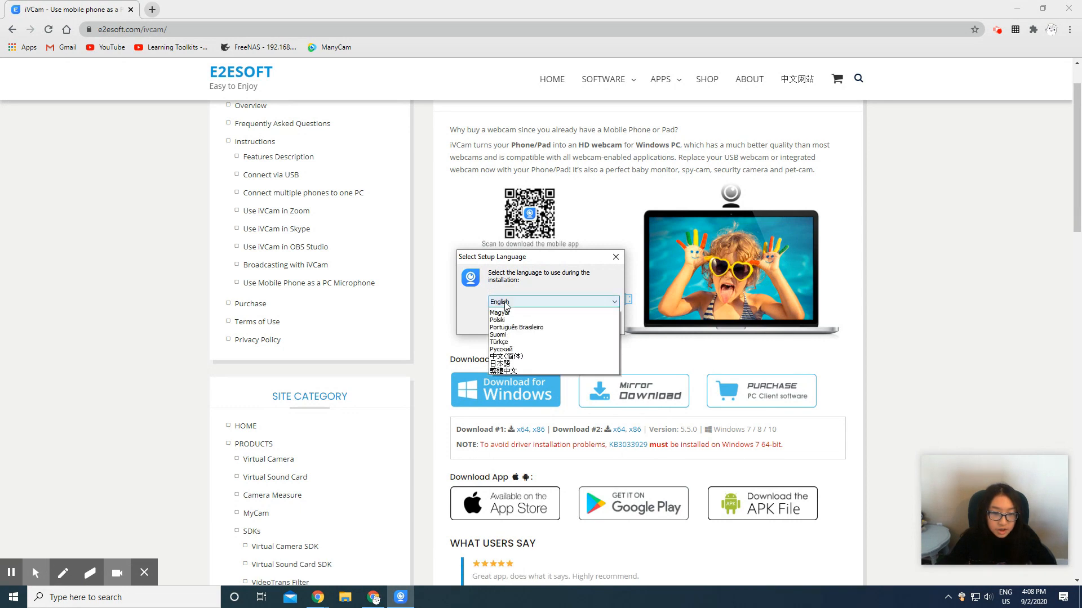
# Install in English with the default folder, shortcuts and startup option, then launch iVCam.exe
pyautogui.click(496, 302)
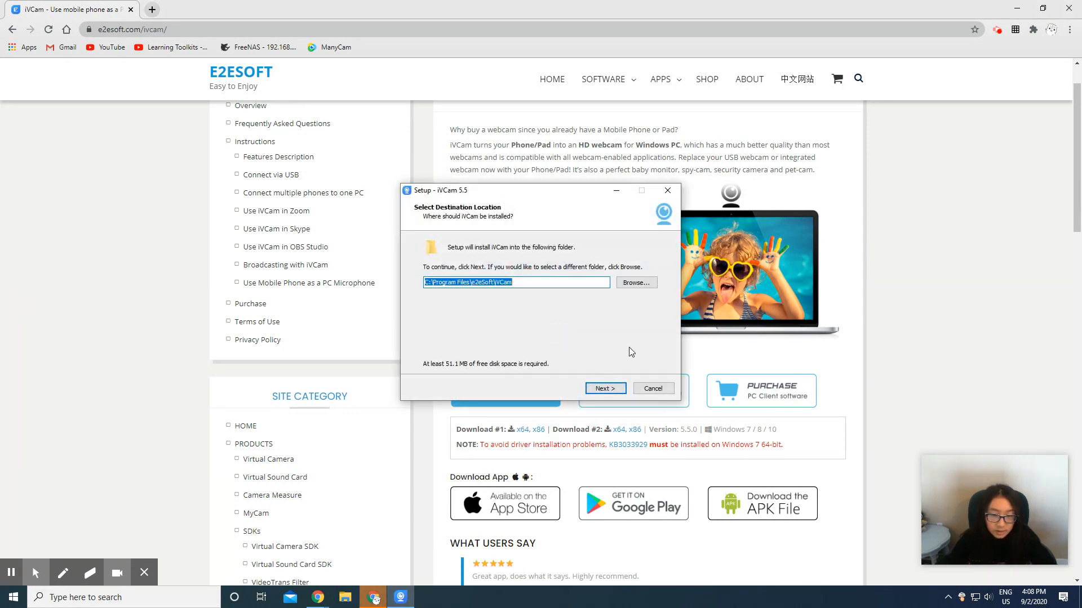
pyautogui.moveTo(603, 388)
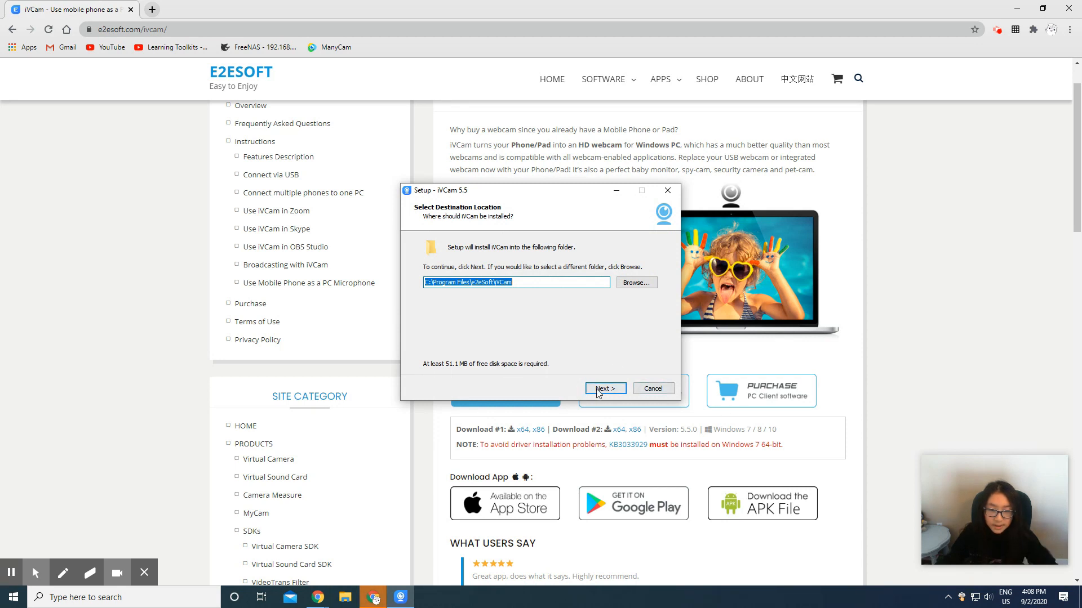
pyautogui.click(604, 388)
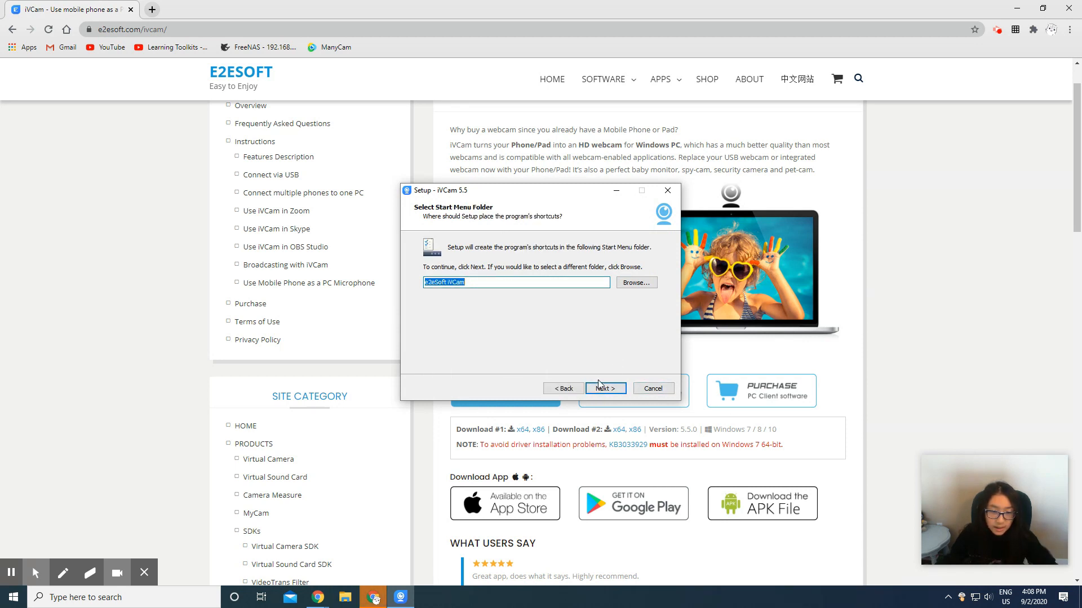
pyautogui.click(605, 388)
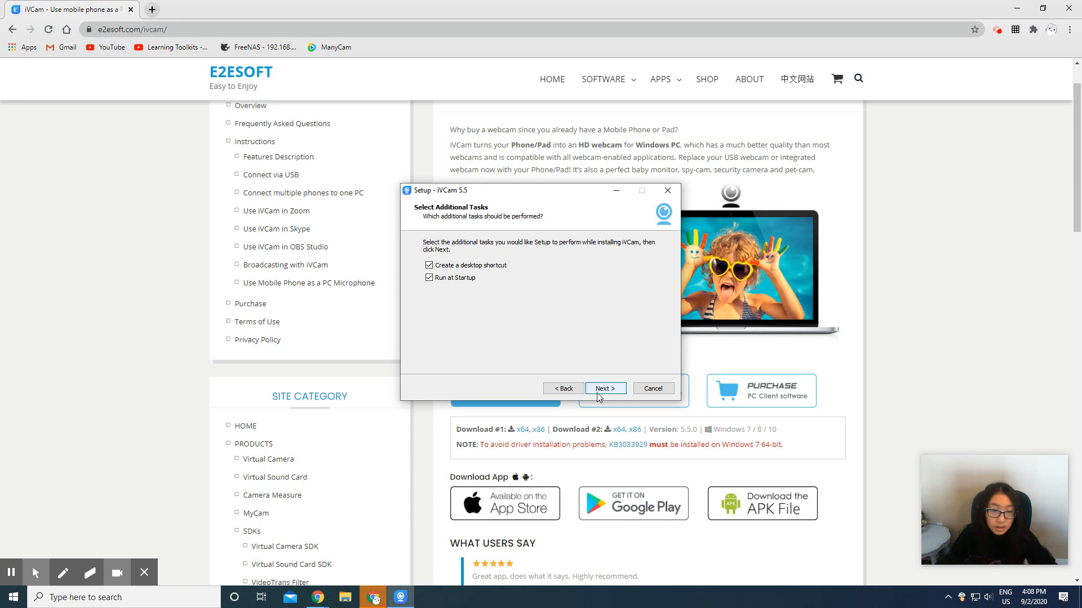
pyautogui.moveTo(605, 398)
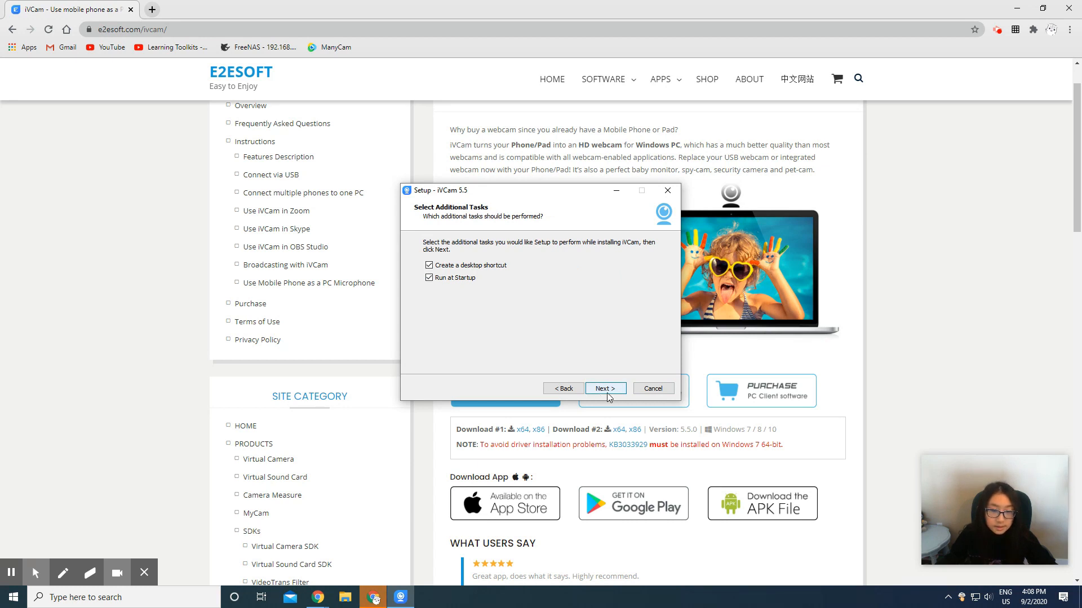
pyautogui.click(604, 388)
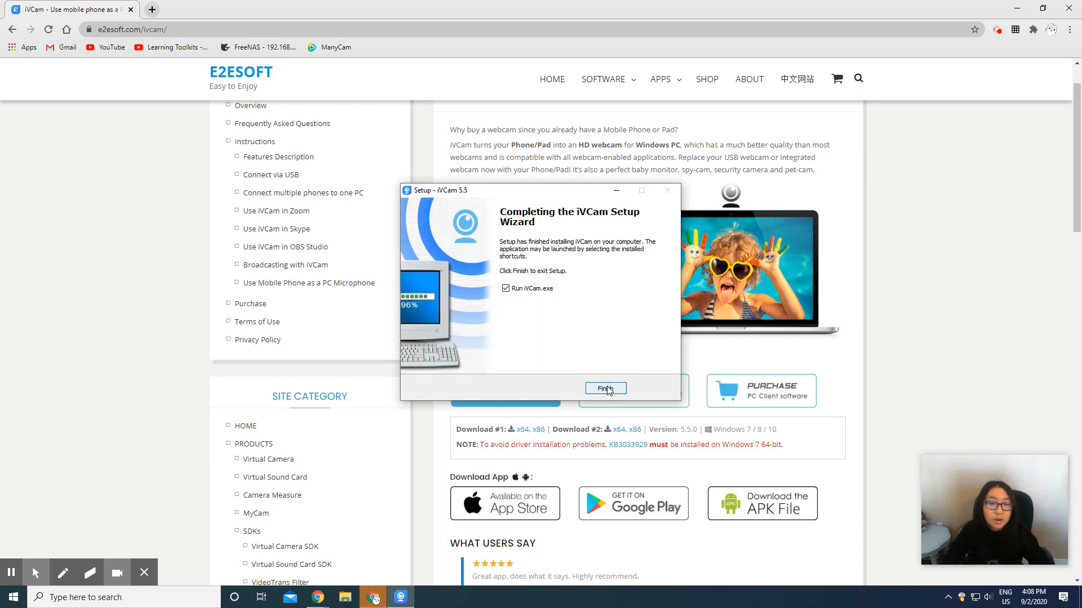
pyautogui.click(604, 388)
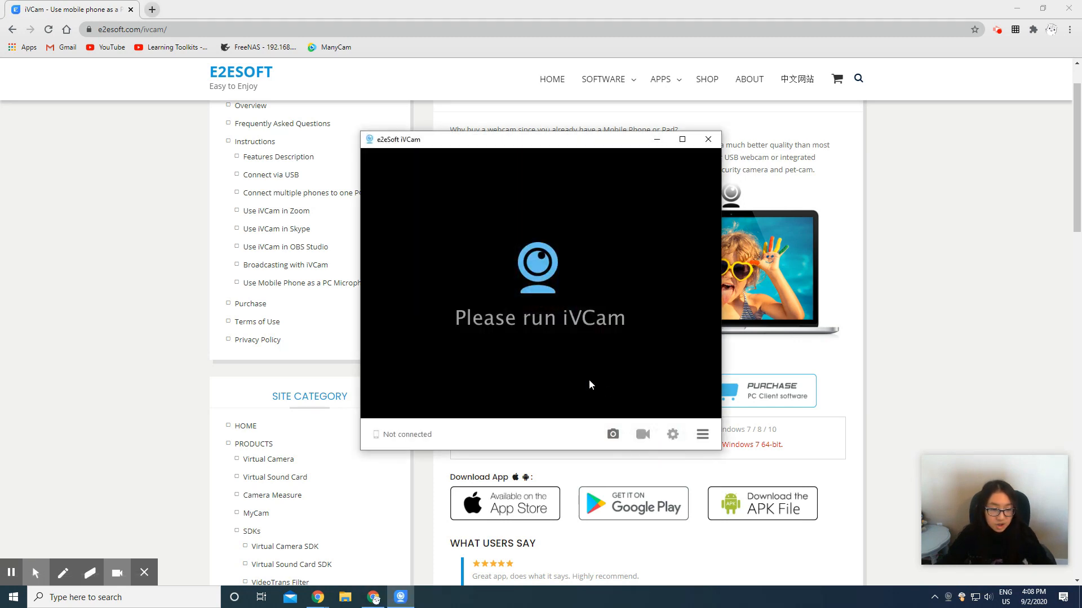
pyautogui.moveTo(557, 192)
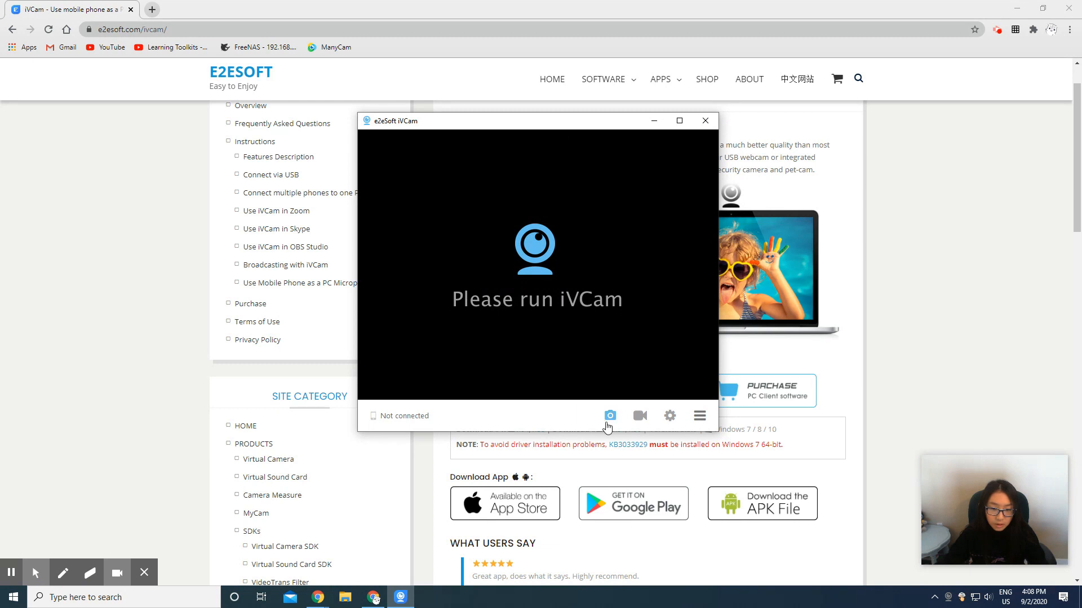
pyautogui.moveTo(548, 395)
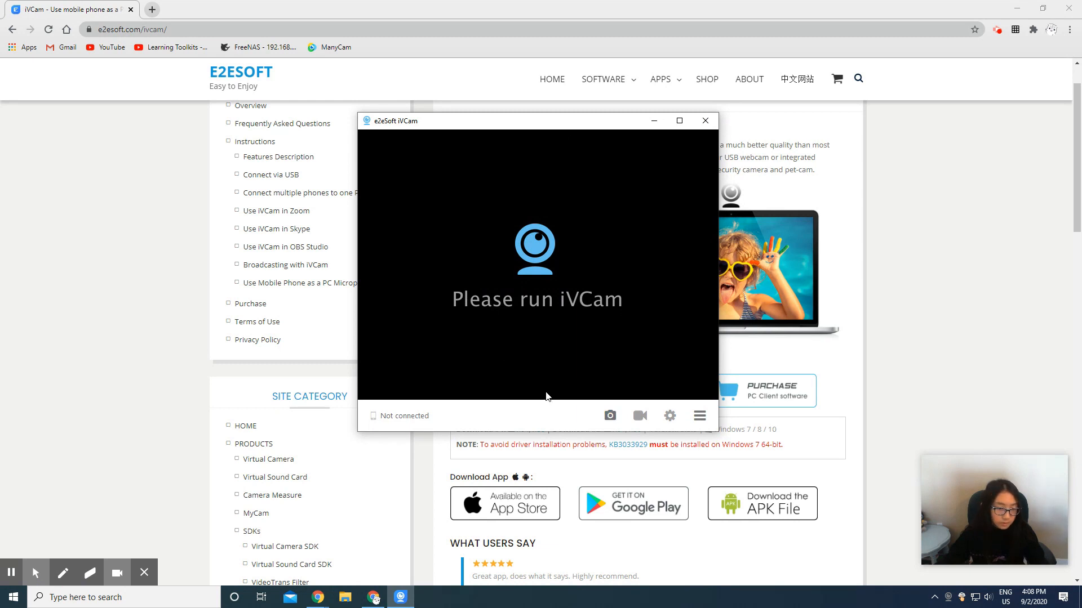